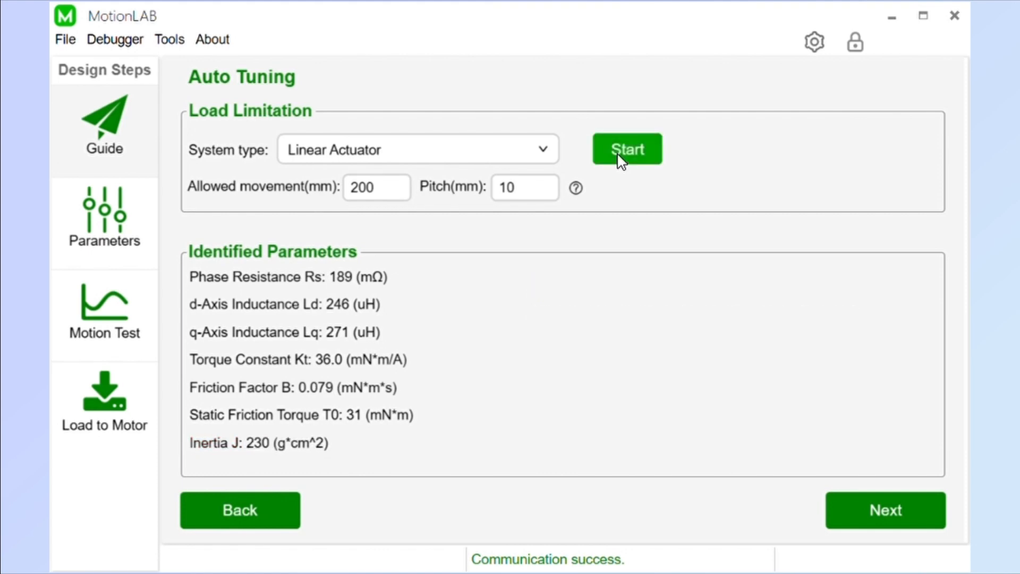
mouse_move(646, 361)
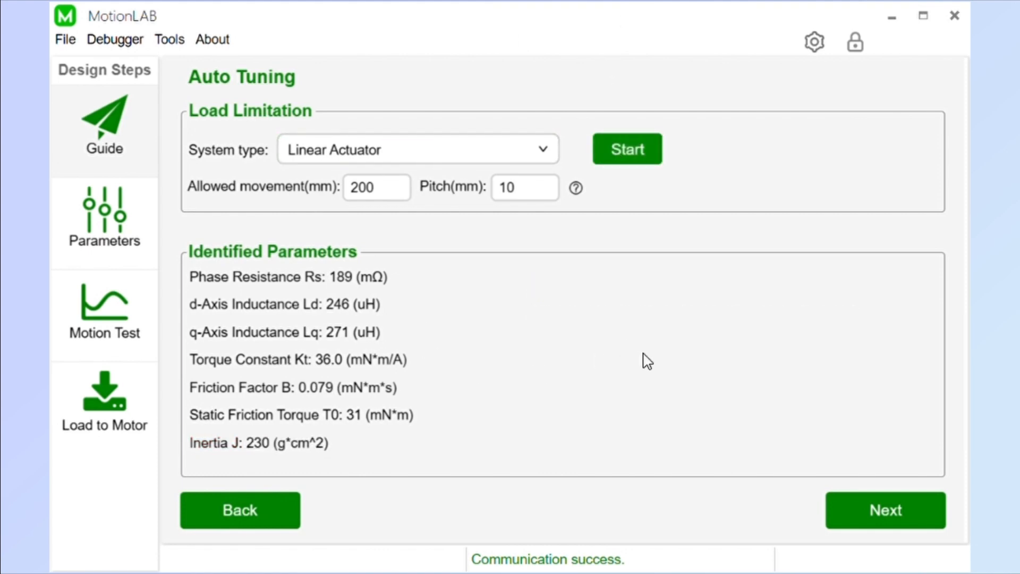
- Return from the auto tuning results to the Set-up Guide via the Guide design step
click(104, 124)
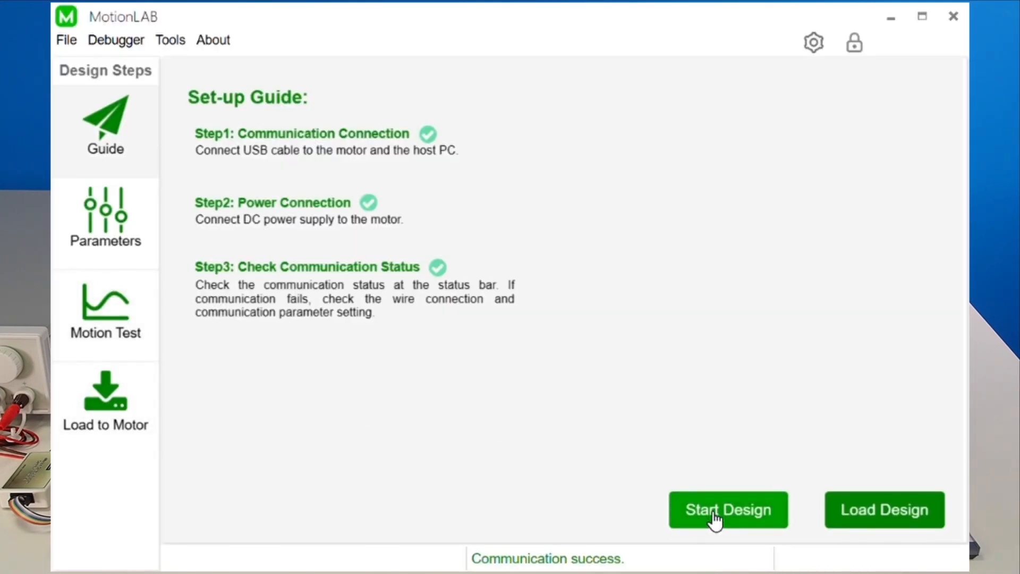
click(727, 510)
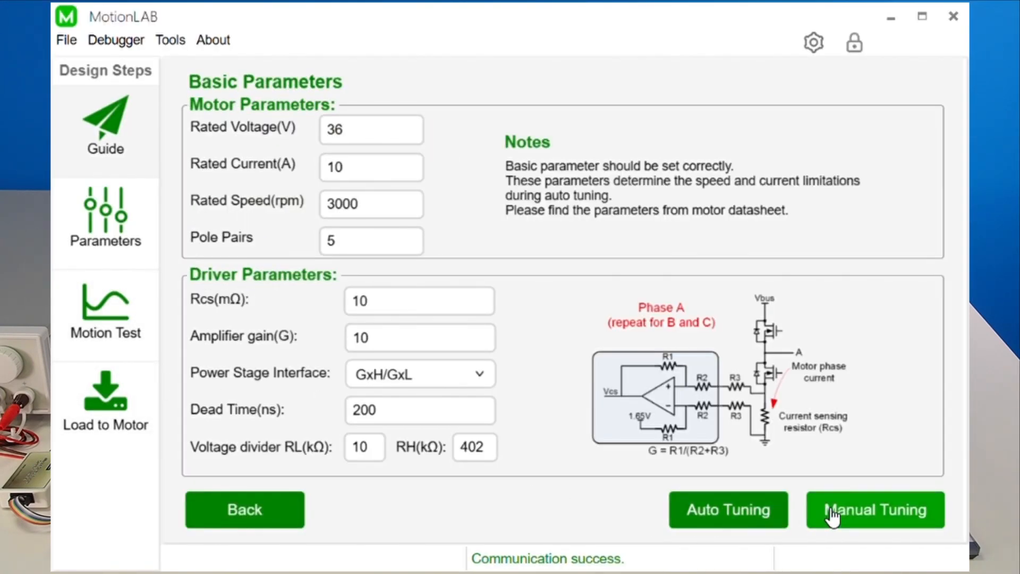
click(874, 510)
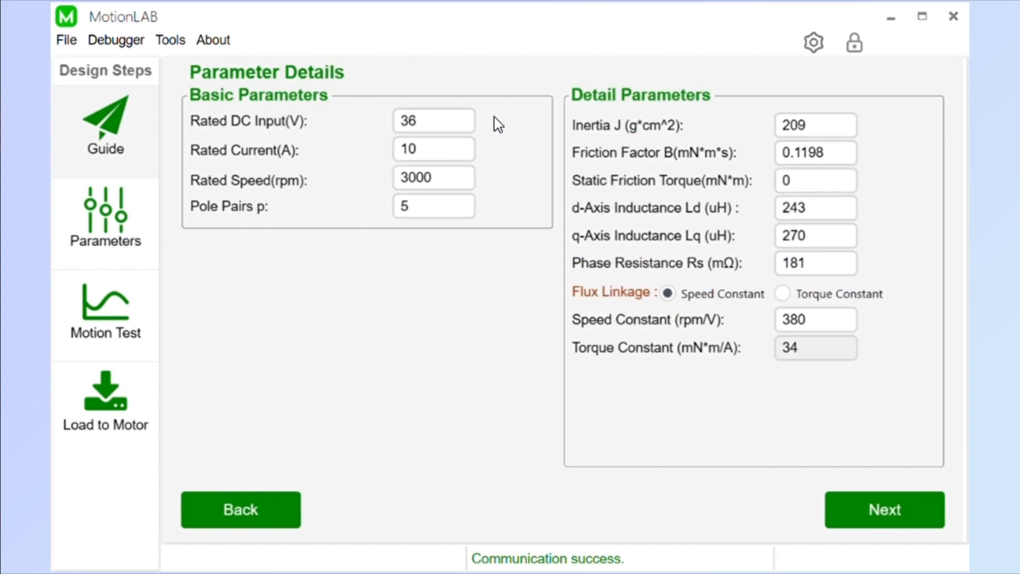
mouse_move(495, 233)
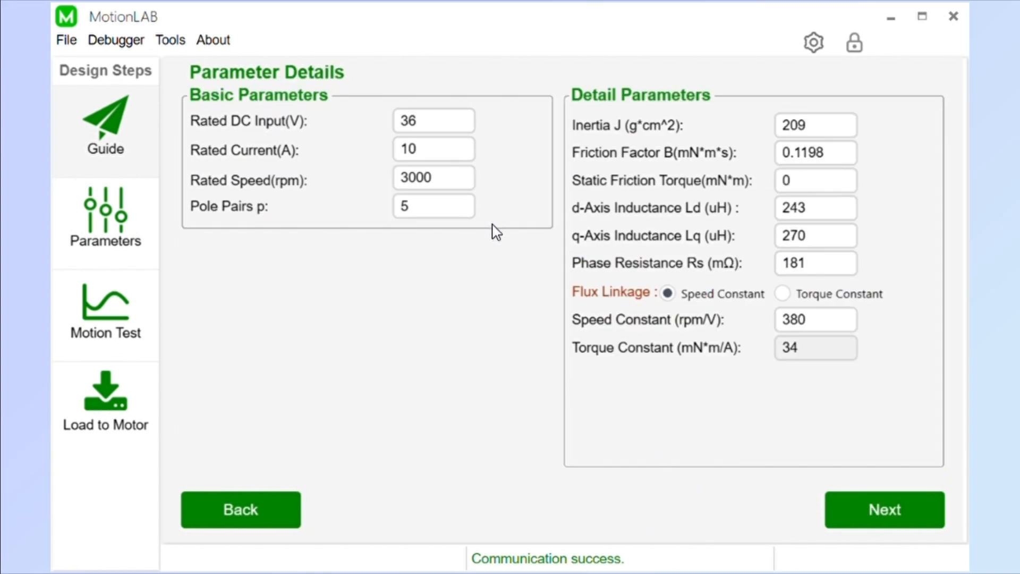
mouse_move(900, 124)
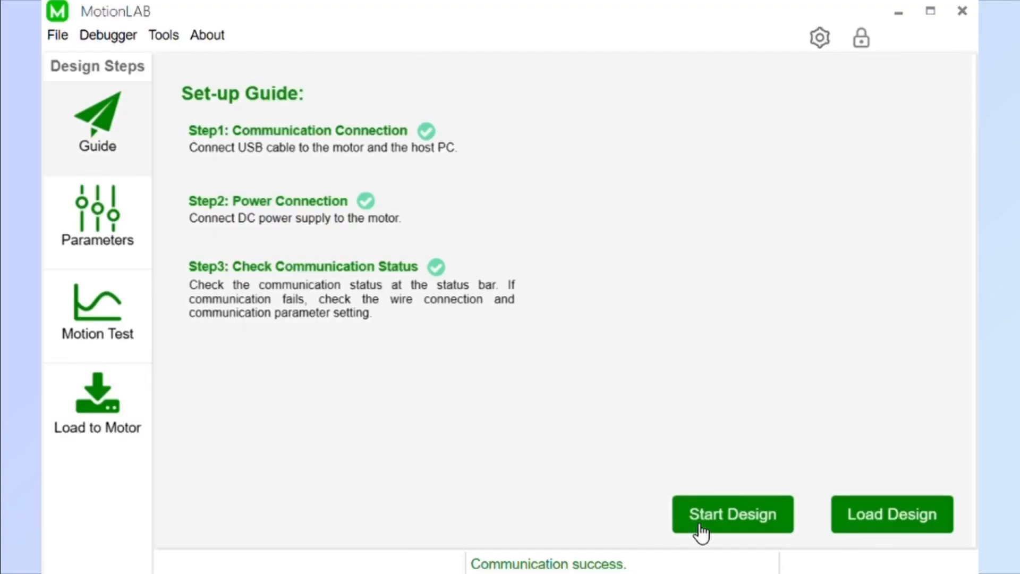
- Start a new design, open Auto Tuning, and begin identification for the linear actuator
click(731, 513)
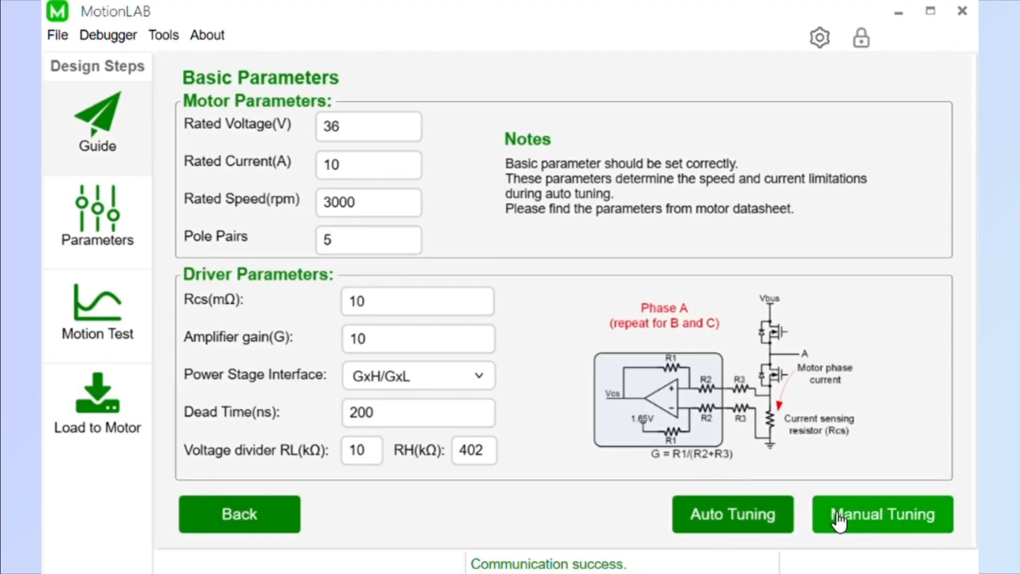
click(880, 514)
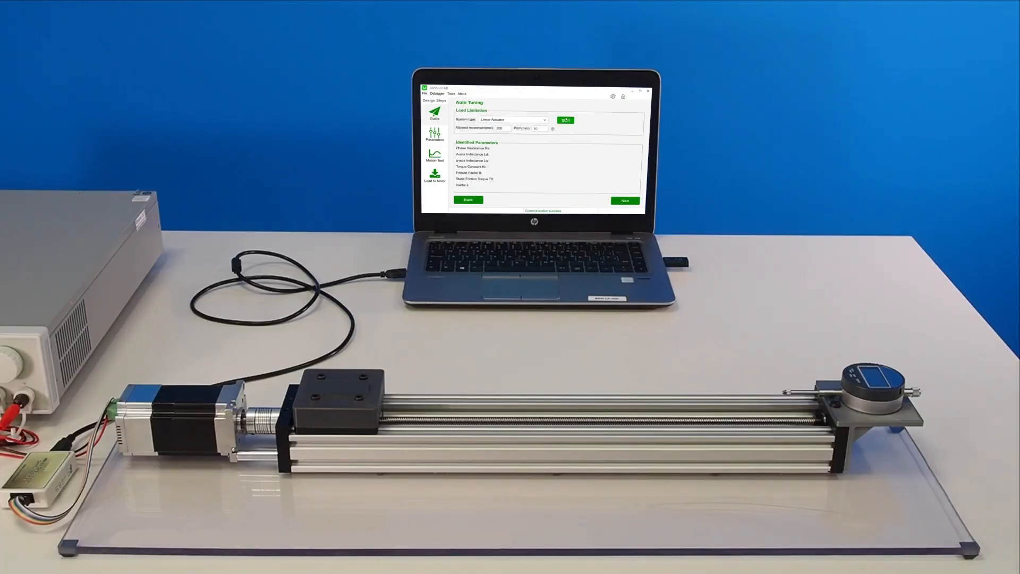
click(583, 93)
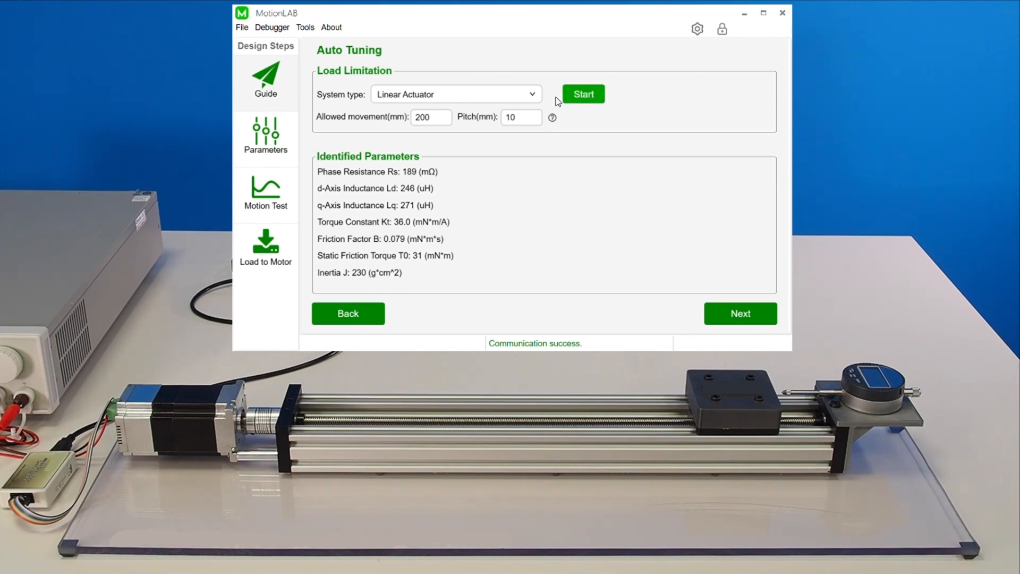
- Rerun Auto Tuning to re-identify torque constant, friction and static friction
click(582, 93)
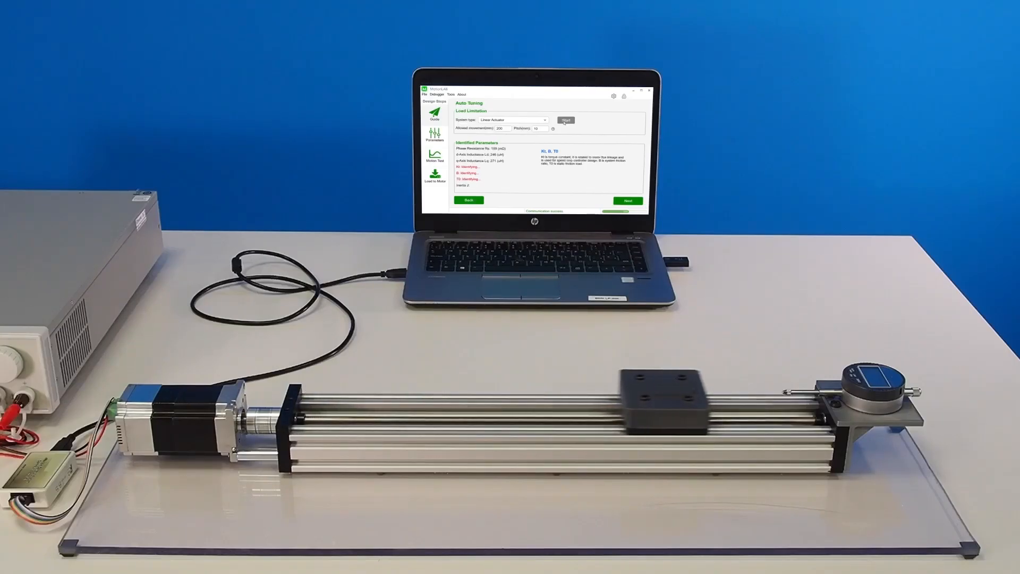